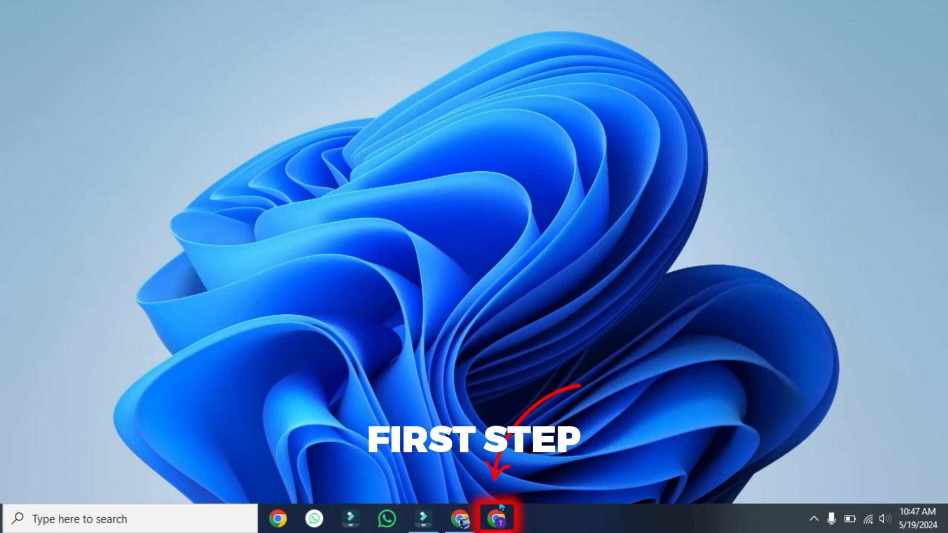
Search Google in Chrome for "download xbox for pc".
{"action": "type", "text": "download xbox for pc"}
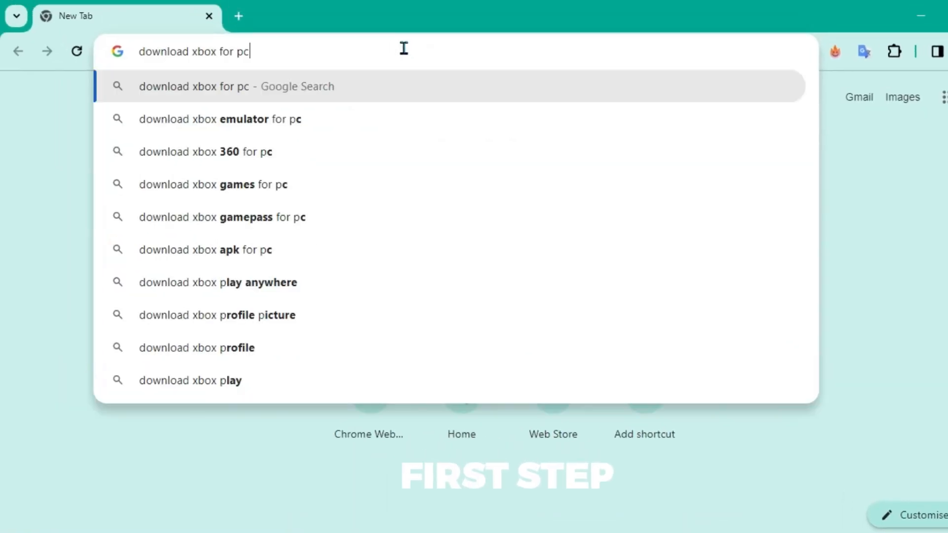
{"action": "key", "text": "Enter"}
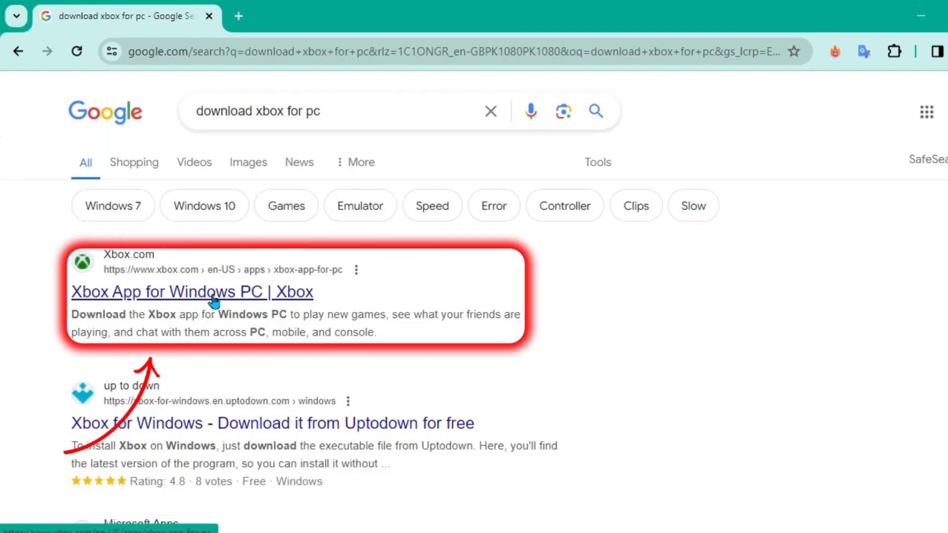
Download the Xbox app installer from the Xbox App for Windows PC page and run it.
{"action": "left_click", "coordinate": [192, 292]}
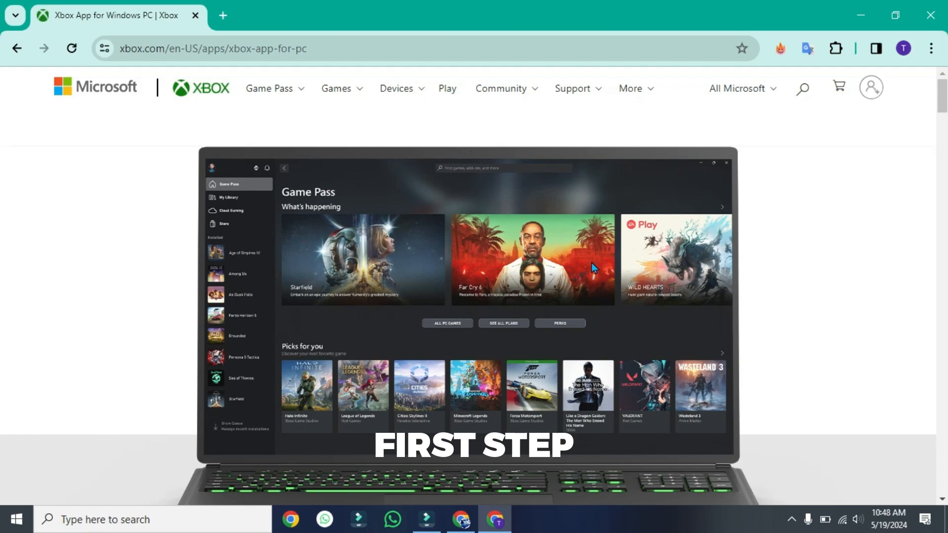
{"action": "scroll", "scroll_direction": "down", "scroll_amount": 3}
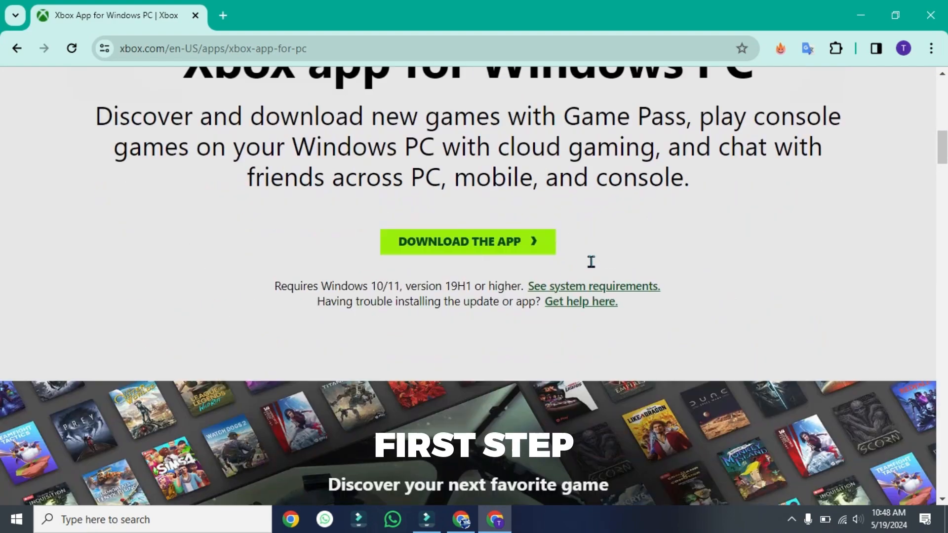
{"action": "left_click", "coordinate": [467, 242]}
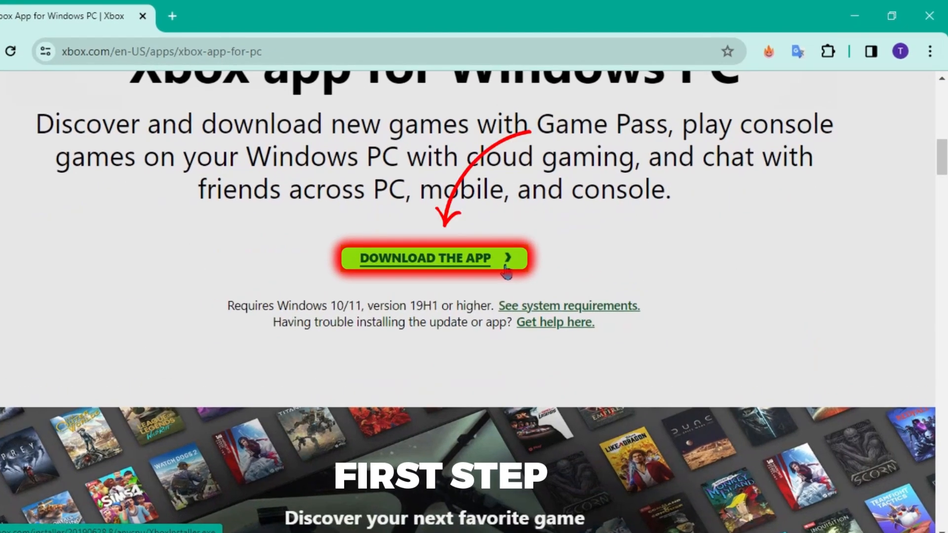
{"action": "left_click", "coordinate": [433, 258]}
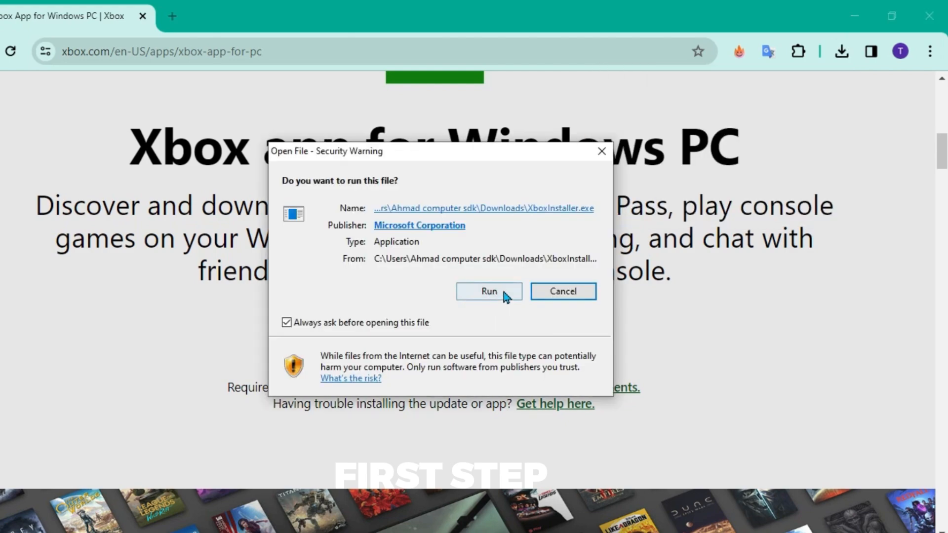
{"action": "left_click", "coordinate": [488, 291]}
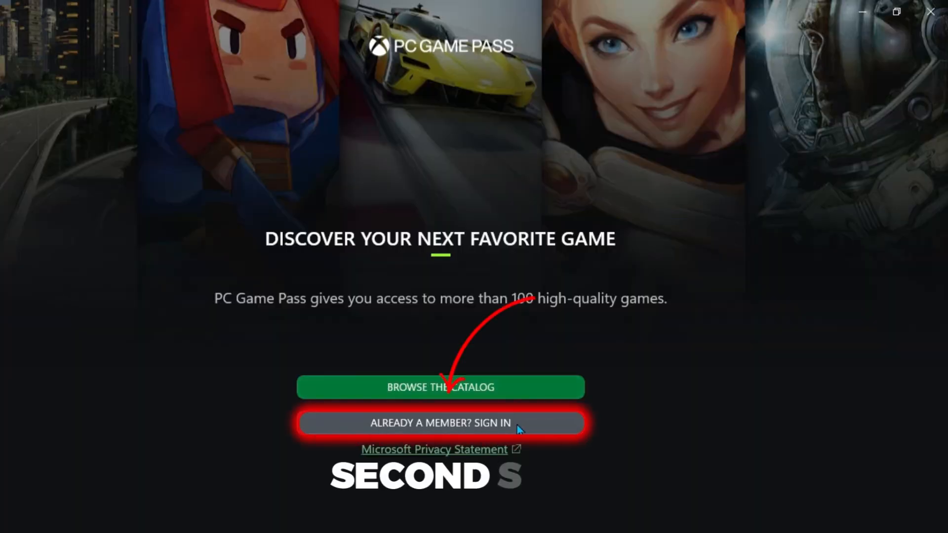
Sign in to the Xbox app and install the missing Microsoft Store dependency from General settings.
{"action": "left_click", "coordinate": [439, 422]}
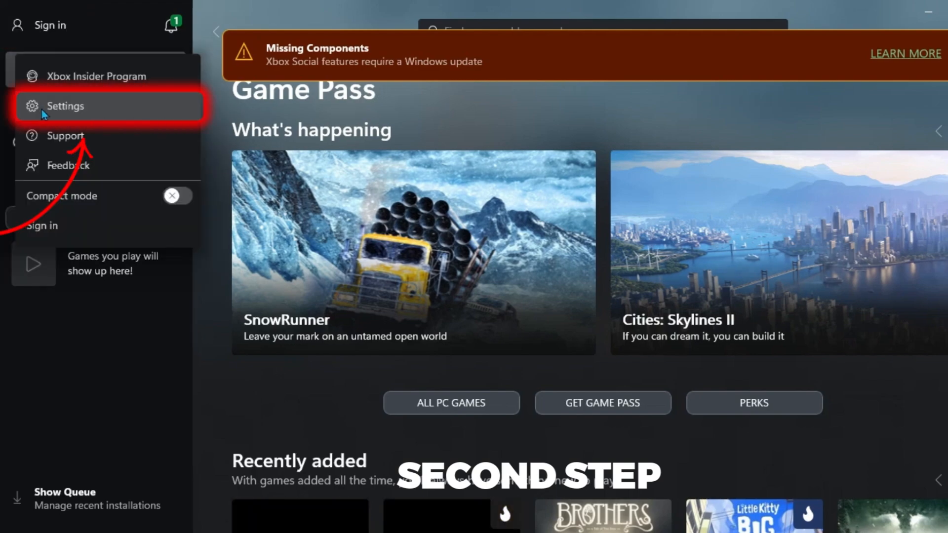
{"action": "left_click", "coordinate": [65, 106]}
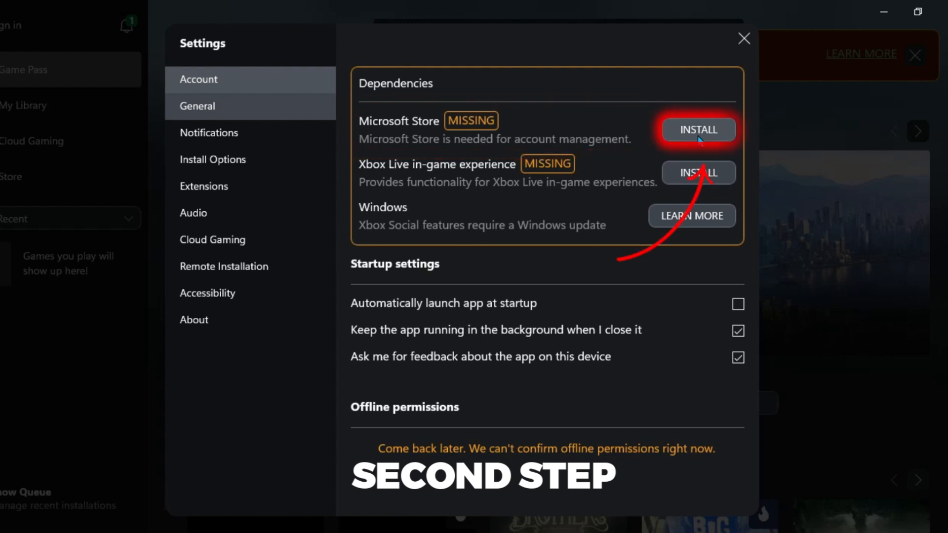
{"action": "left_click", "coordinate": [698, 129]}
{"action": "type", "text": "mic"}
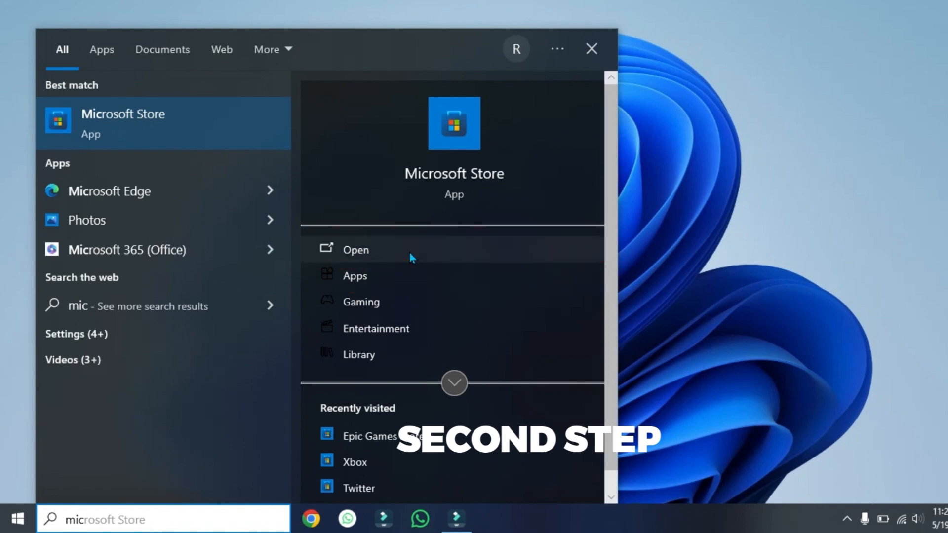
Run the Windows Store Apps troubleshooter and bring up the Apps & features list.
{"action": "type", "text": "troubleshoot settings"}
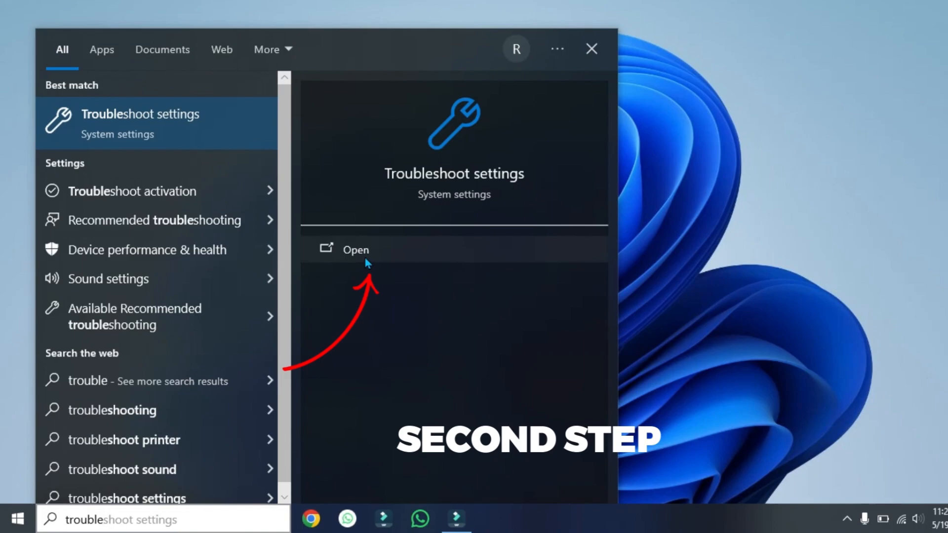
{"action": "left_click", "coordinate": [355, 249]}
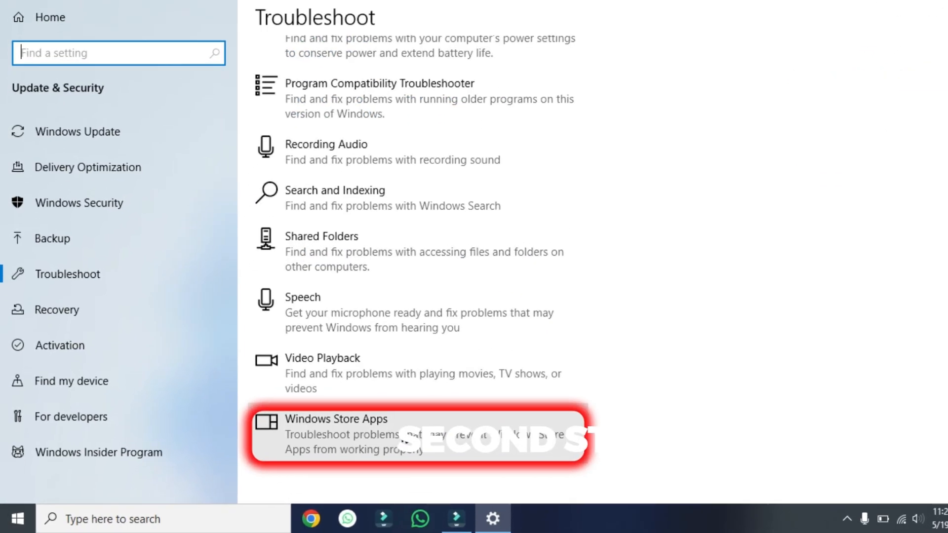
{"action": "left_click", "coordinate": [417, 433]}
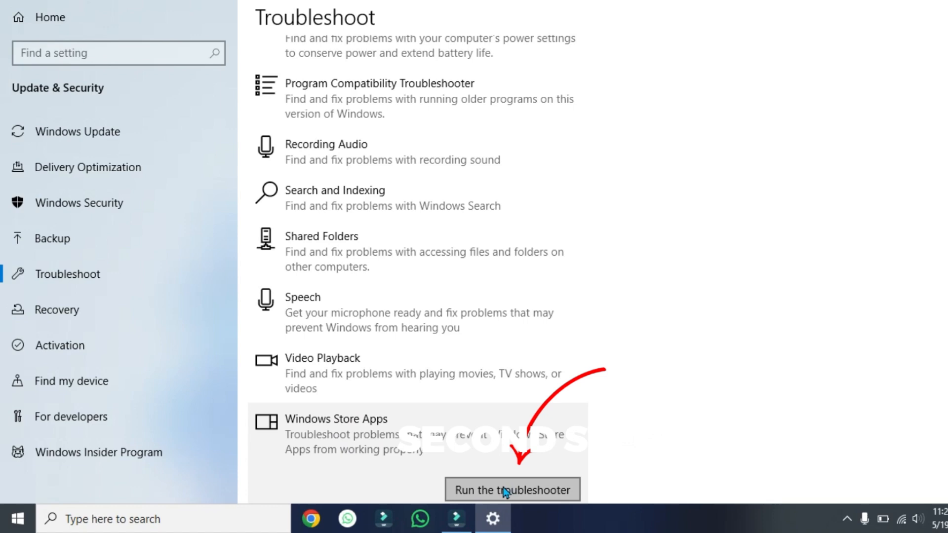
{"action": "left_click", "coordinate": [511, 489]}
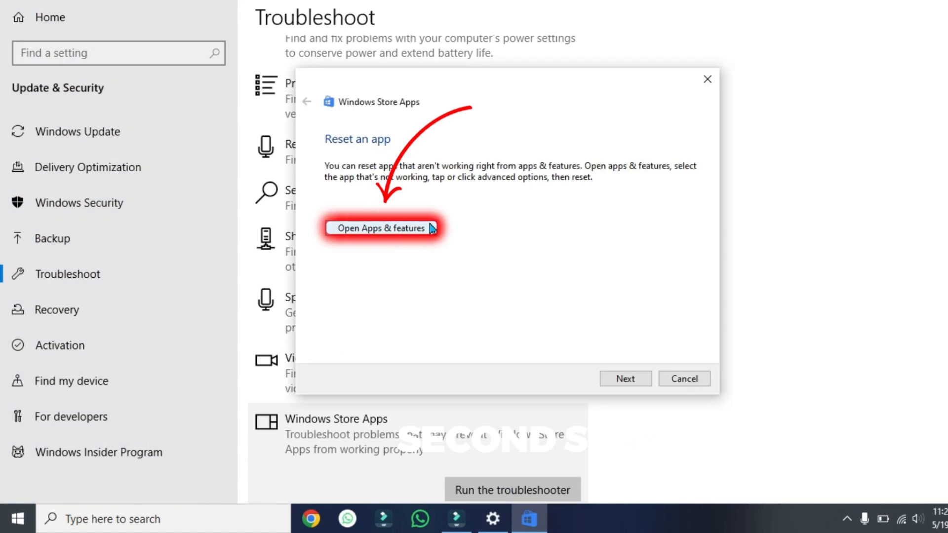
{"action": "left_click", "coordinate": [378, 228]}
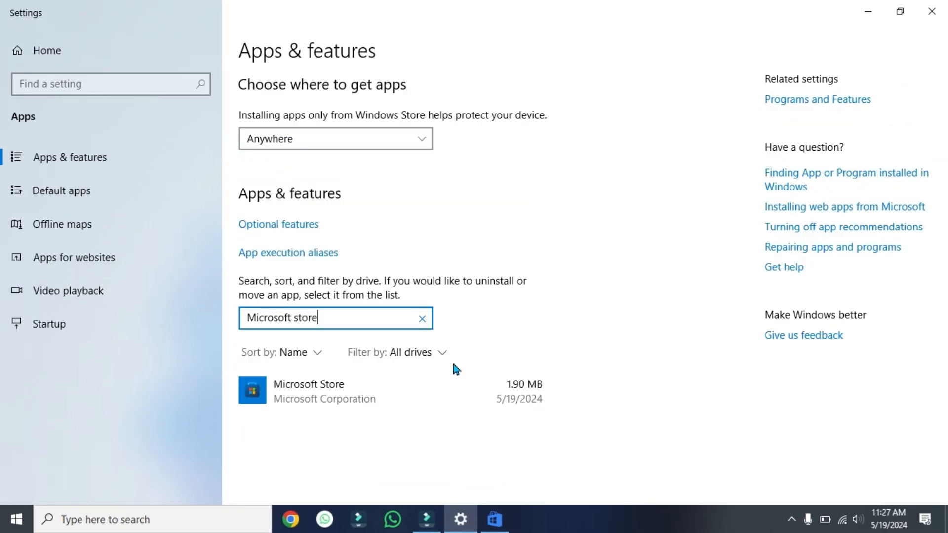
Open Advanced options for the Microsoft Store entry in Apps & features.
{"action": "left_click", "coordinate": [308, 390]}
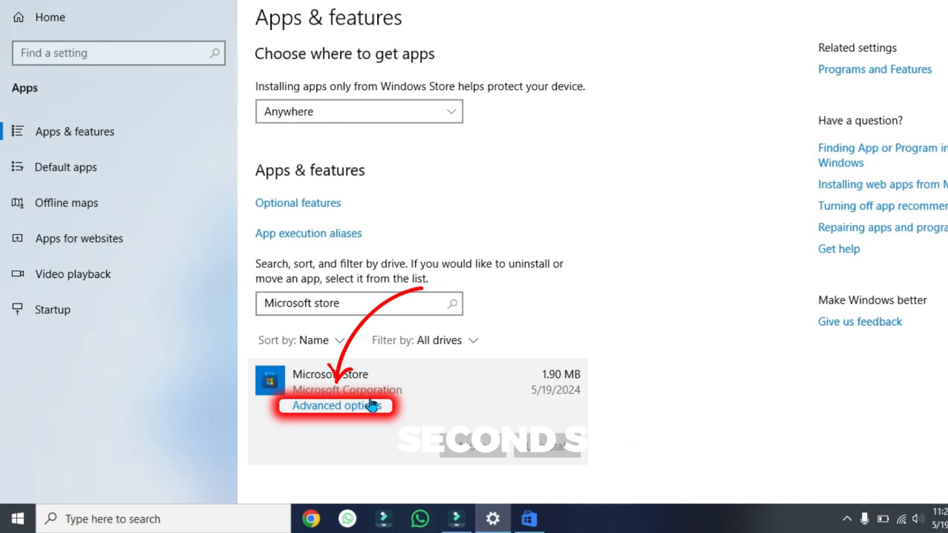
{"action": "left_click", "coordinate": [336, 406]}
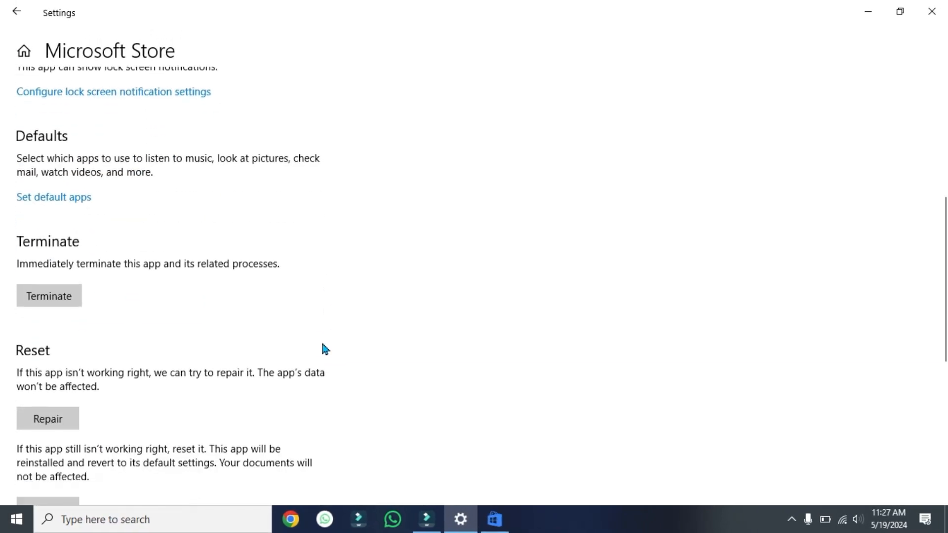